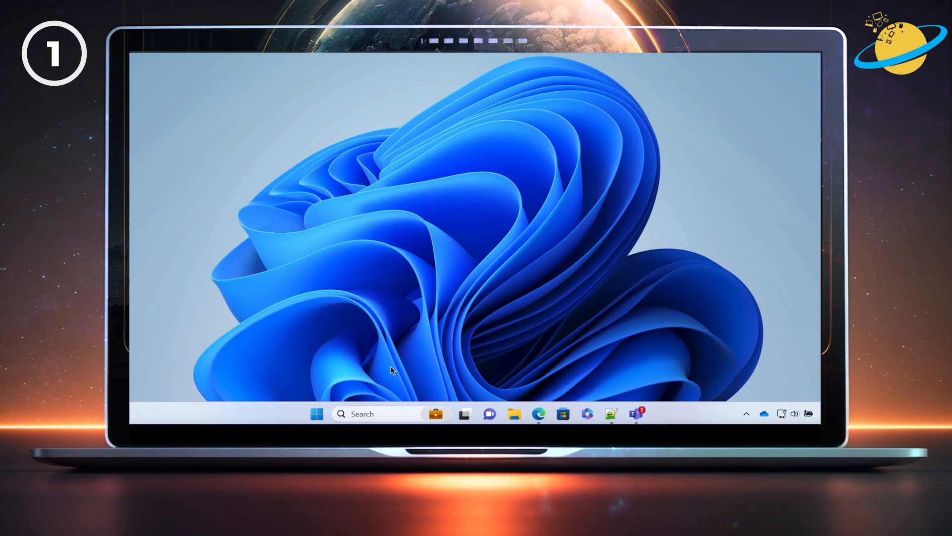
Search Windows for 'credent' to find Credential Manager.
left_click(377, 414)
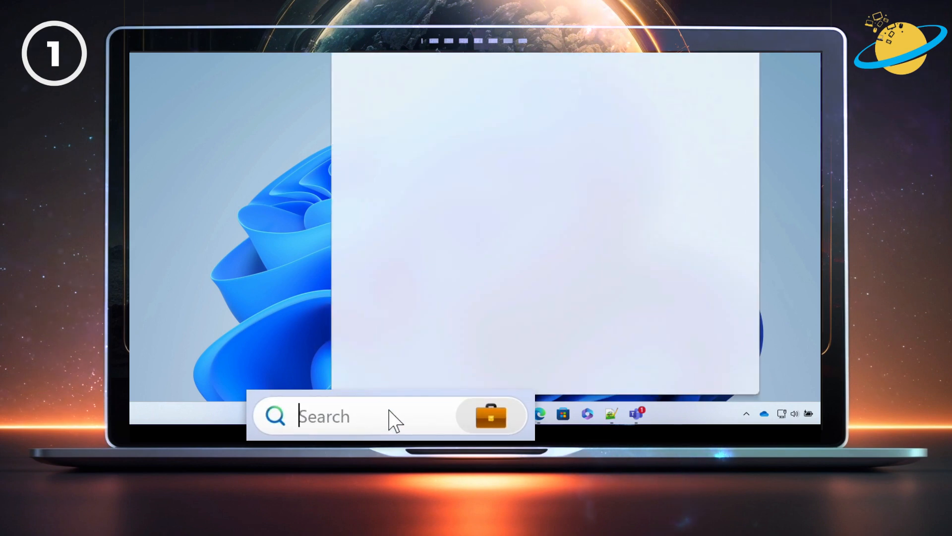
type("credent")
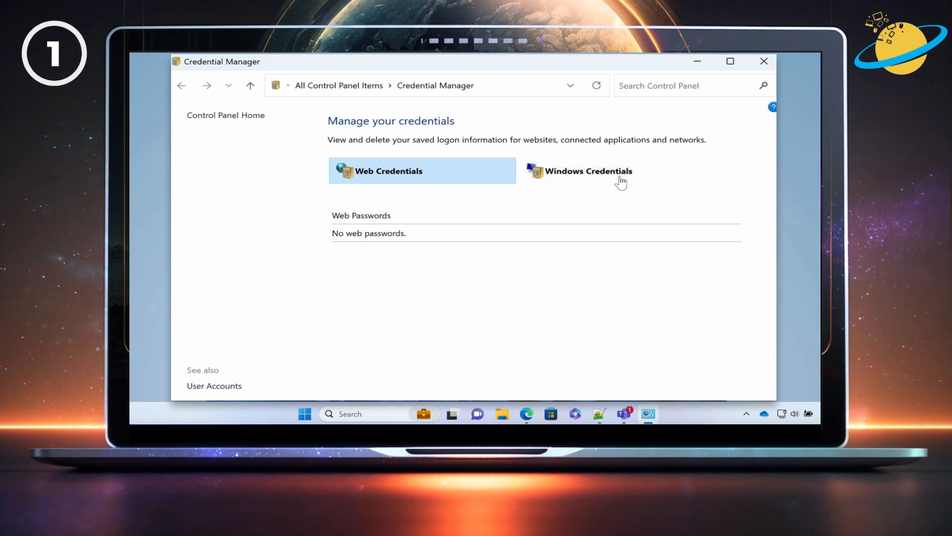
Show Windows Credentials and expand the Microsoft_OneDrive_Cookies generic credential.
left_click(587, 171)
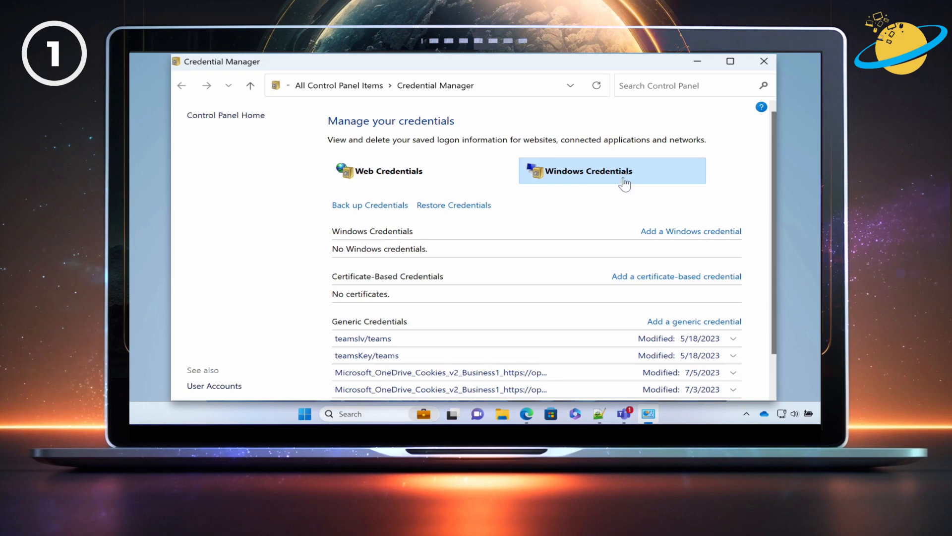
scroll("down", 3)
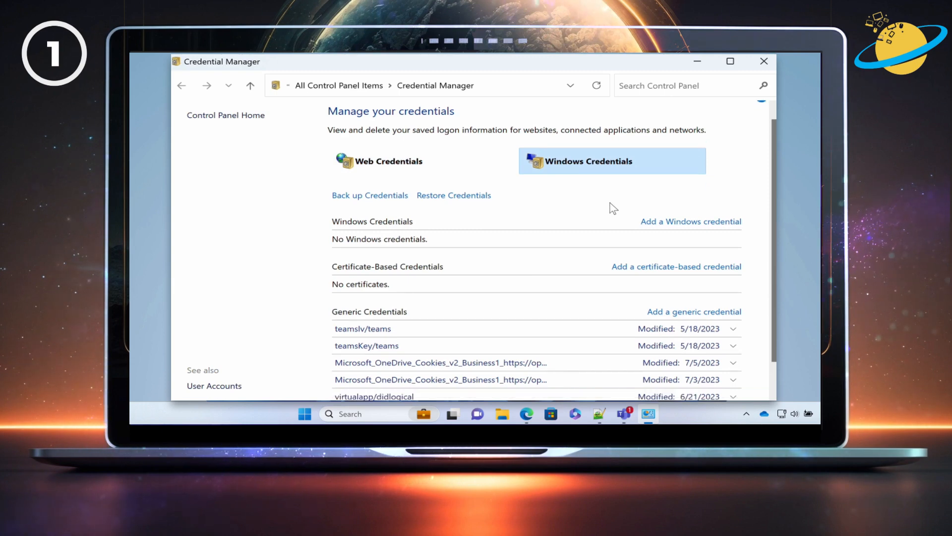
scroll("down", 3)
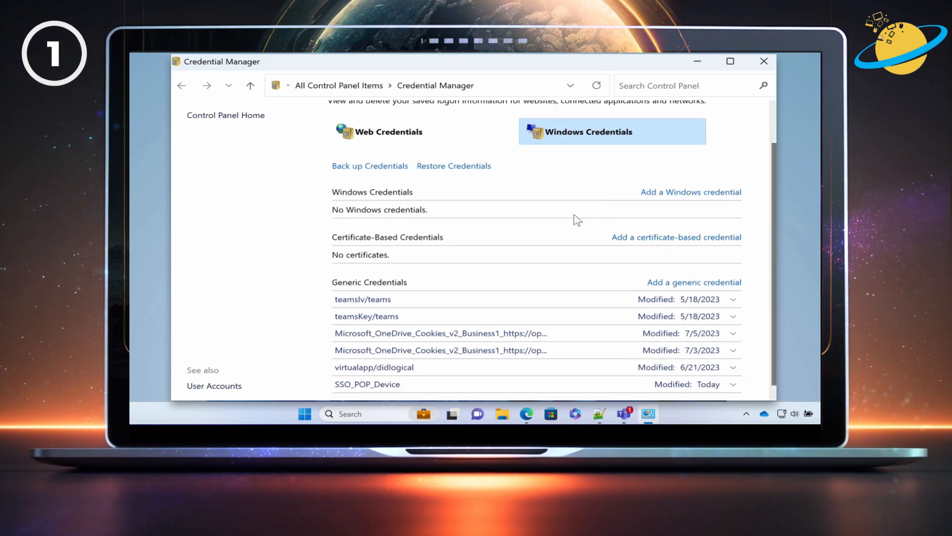
mouse_move(407, 286)
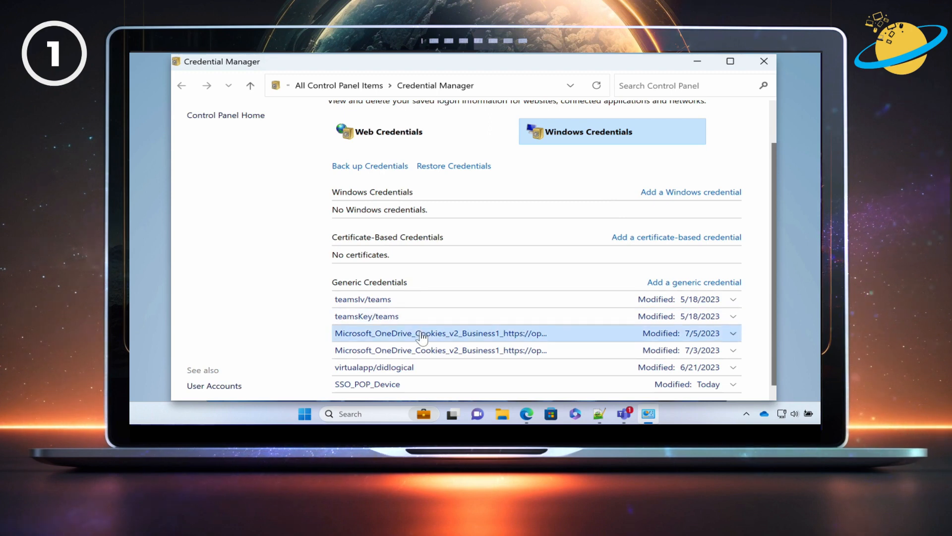
left_click(440, 333)
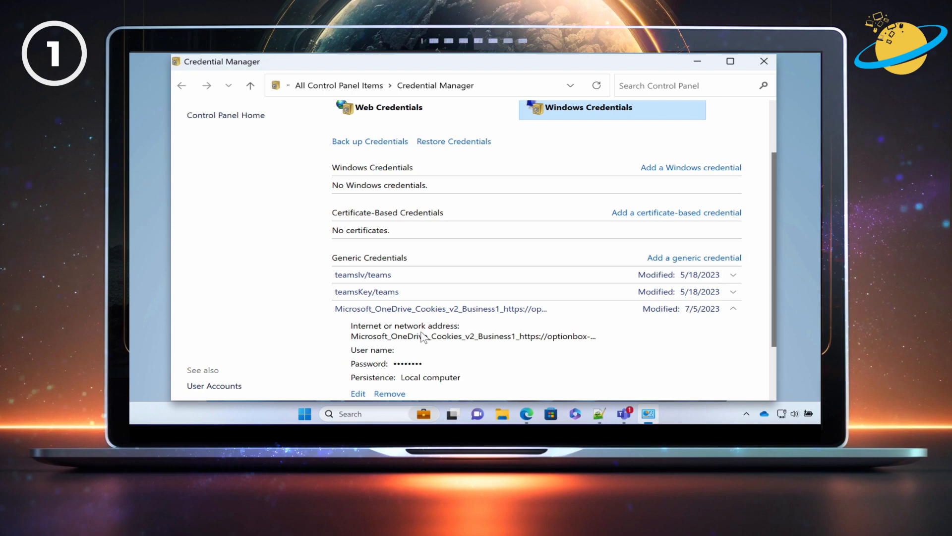
scroll("down", 3)
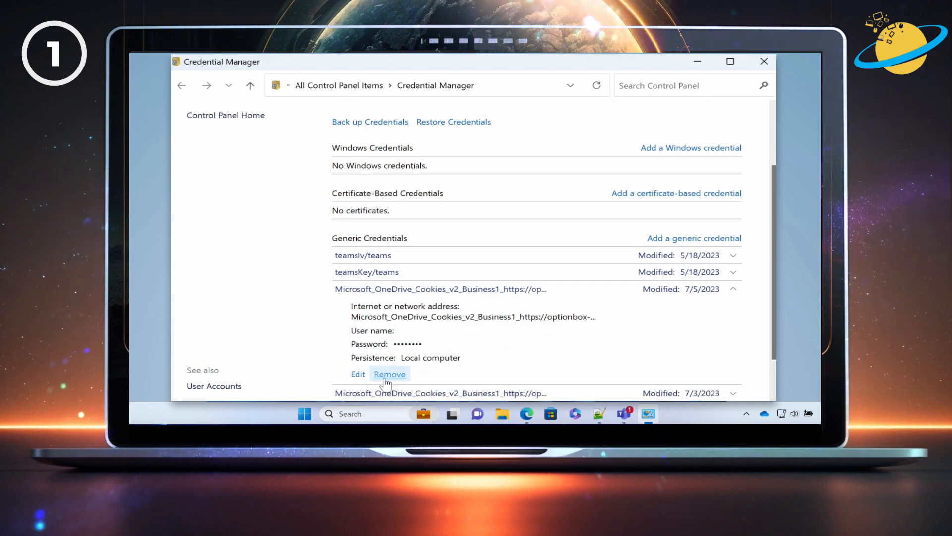
Remove the OneDrive cookies credential and confirm the permanent deletion.
left_click(389, 374)
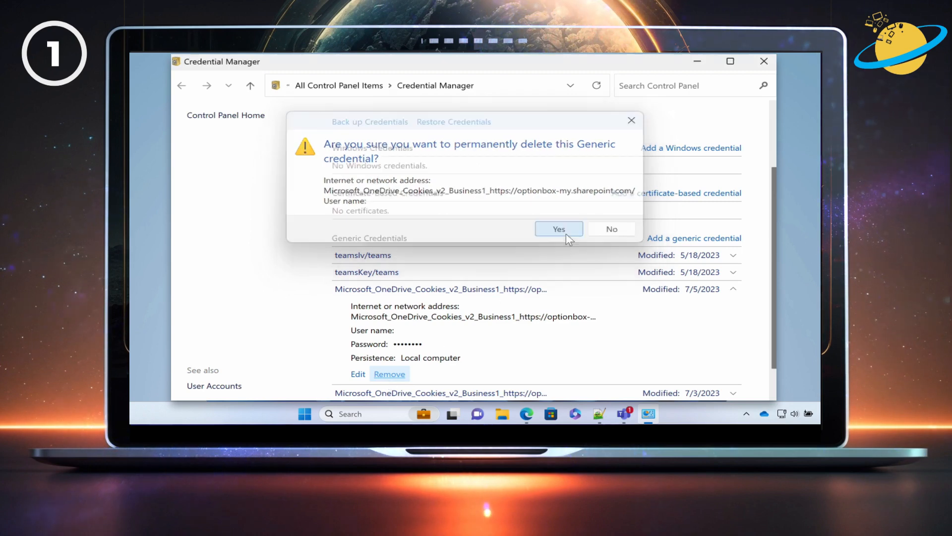
left_click(559, 229)
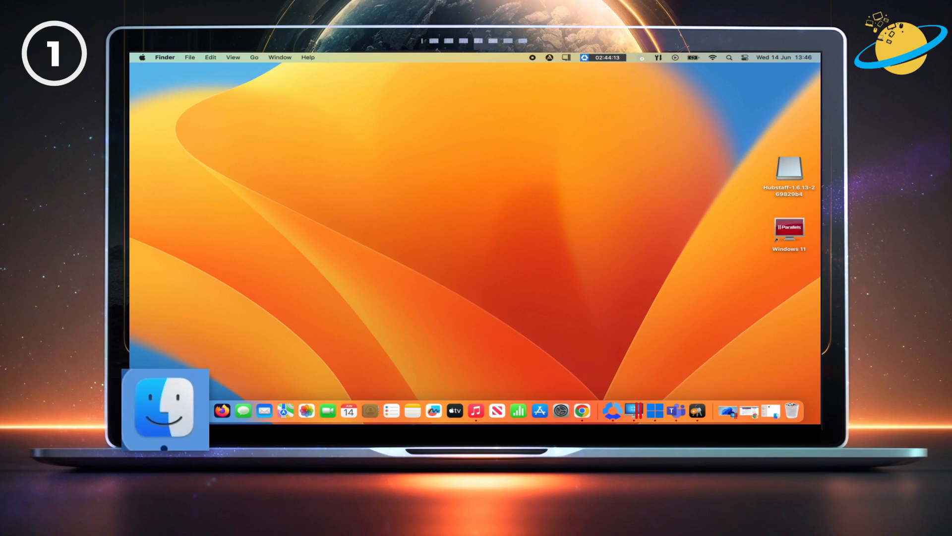
Launch Keychain Access via Finder's Applications > Utilities folder.
left_click(164, 410)
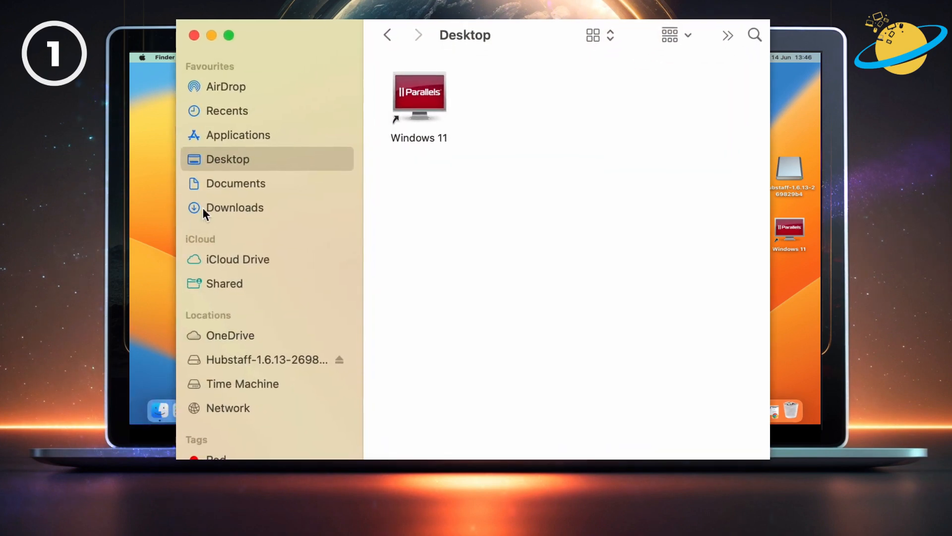
left_click(238, 135)
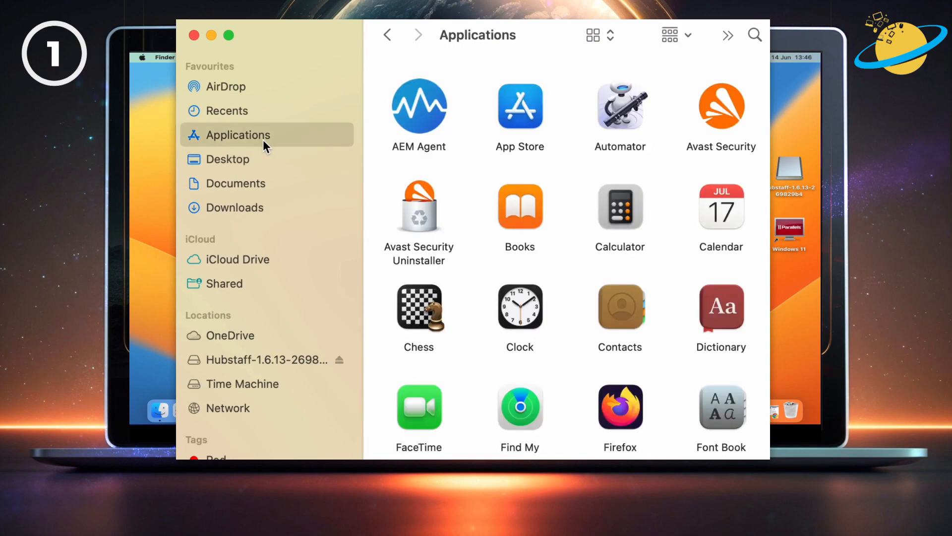
mouse_move(513, 246)
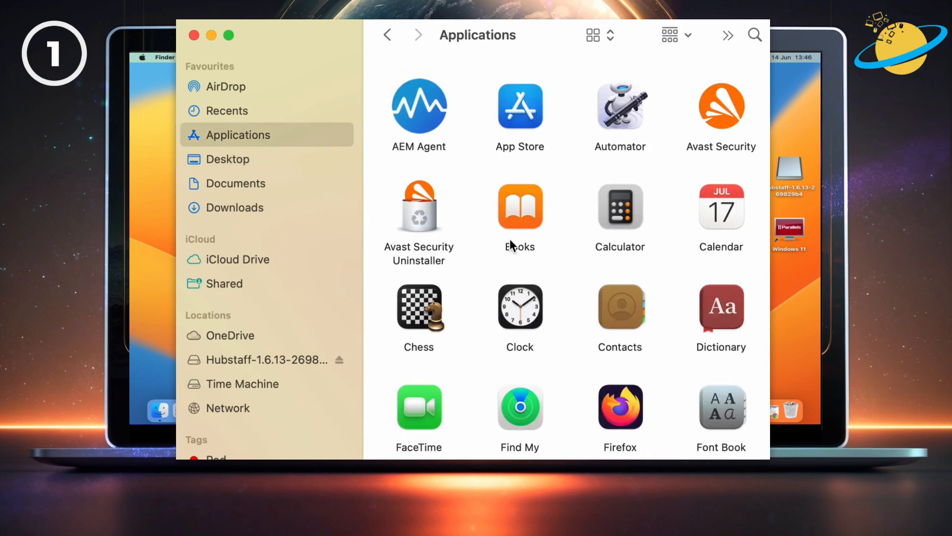
scroll("down", 3)
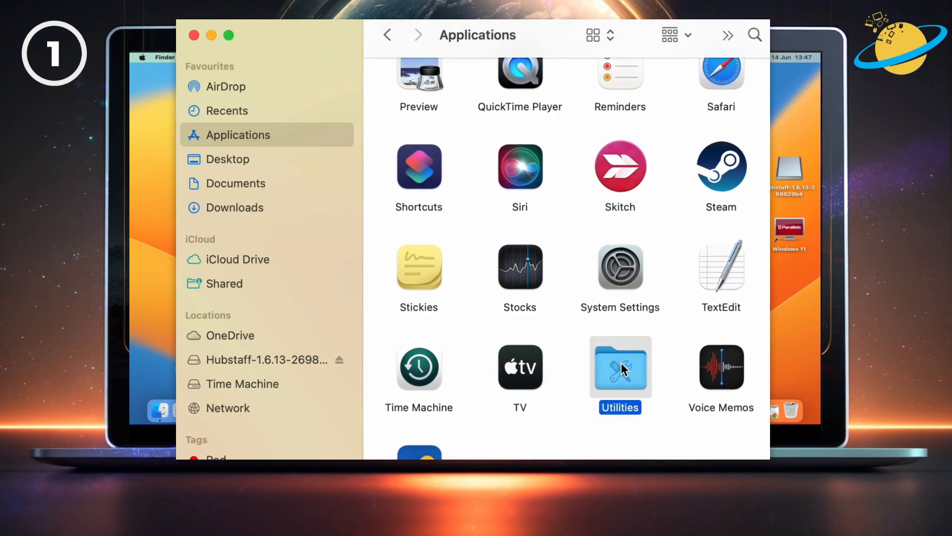
double_click(619, 367)
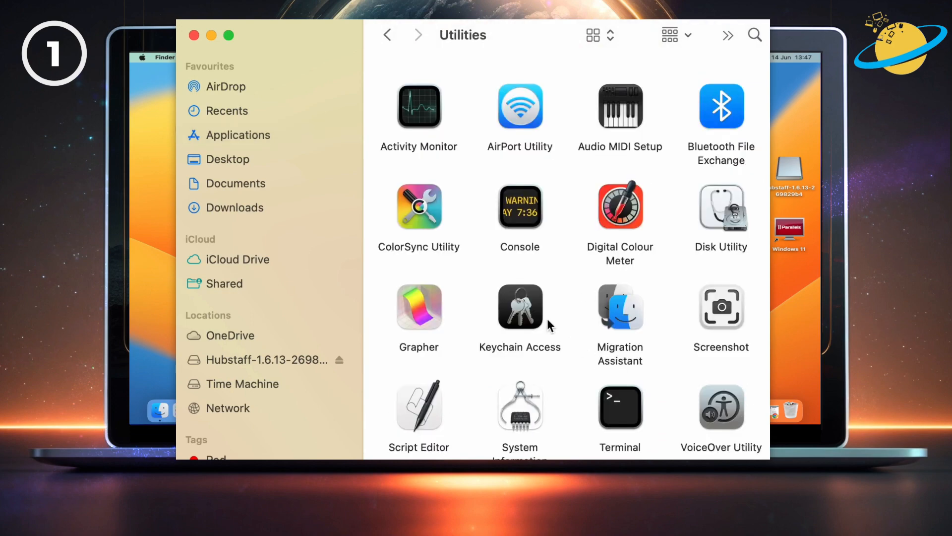
double_click(520, 307)
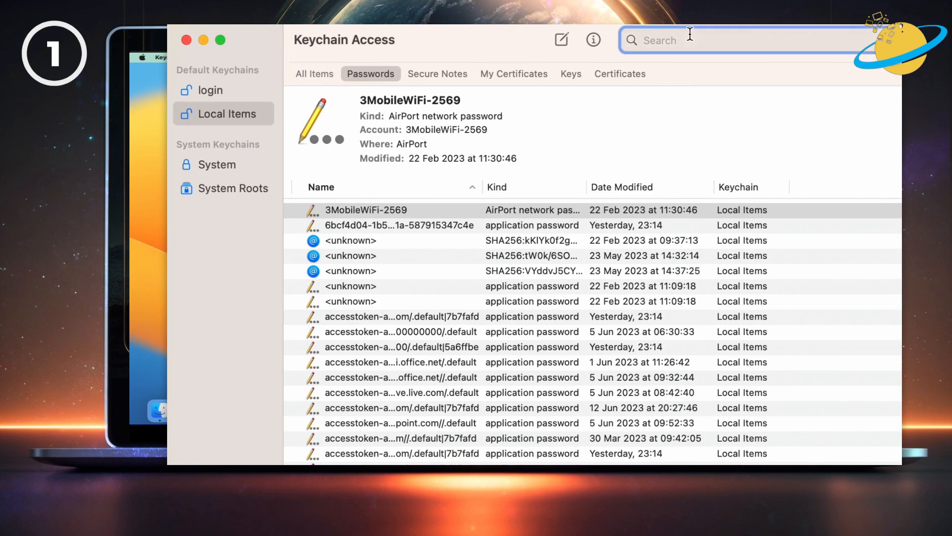
Filter Keychain Access by 'microsoft' and delete the Microsoft Office Credentials entries.
type("microsoft")
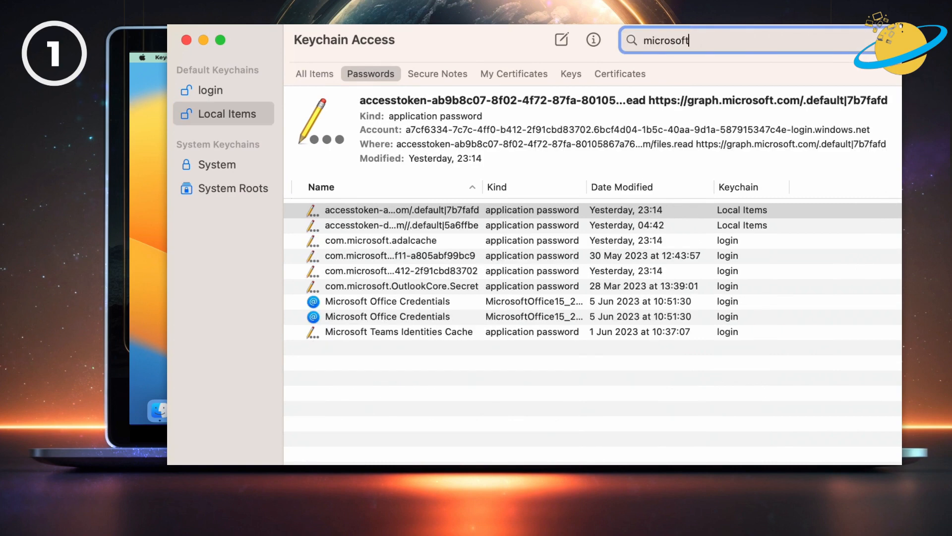
mouse_move(417, 298)
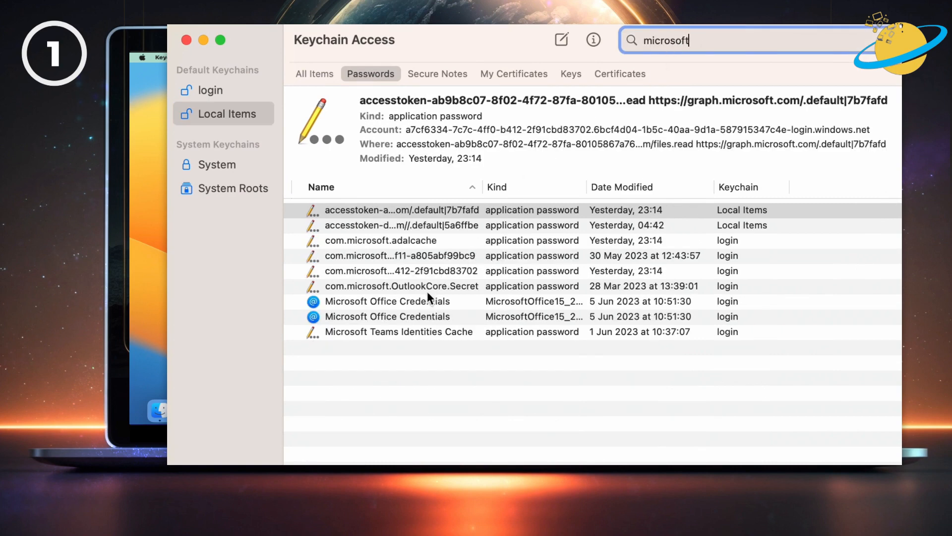
left_click(387, 301)
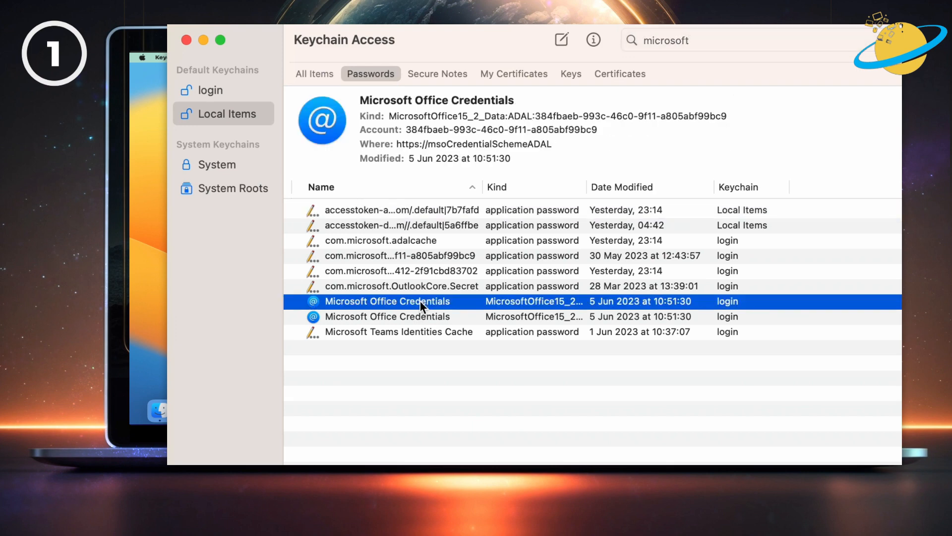
right_click(386, 301)
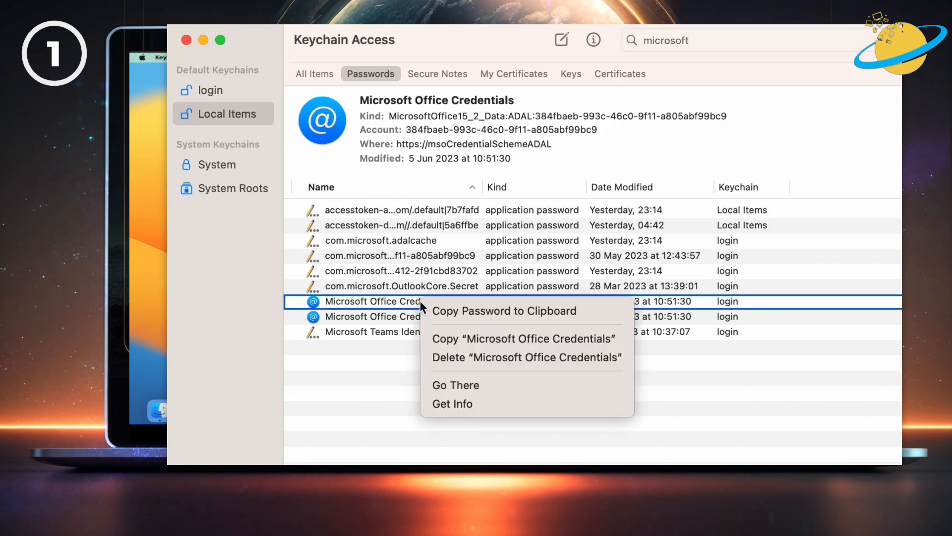
mouse_move(470, 358)
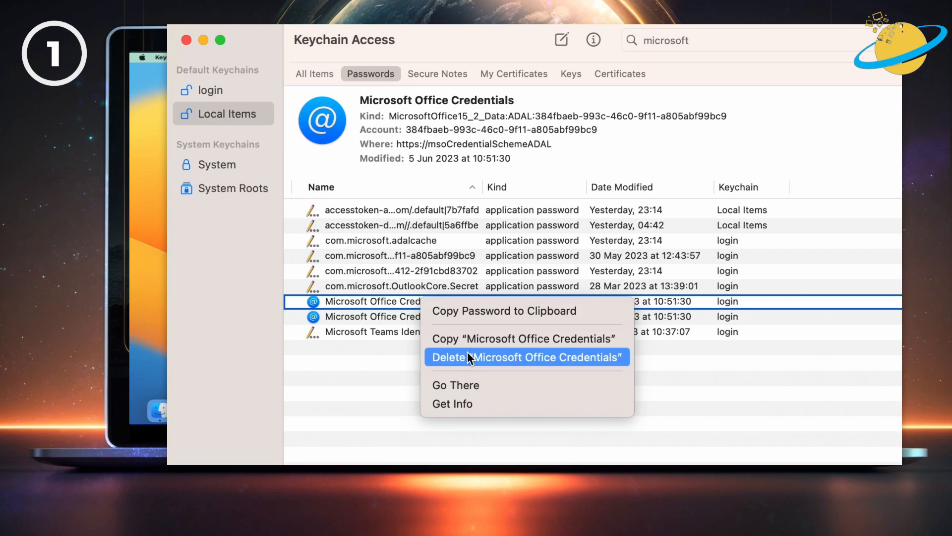
left_click(527, 357)
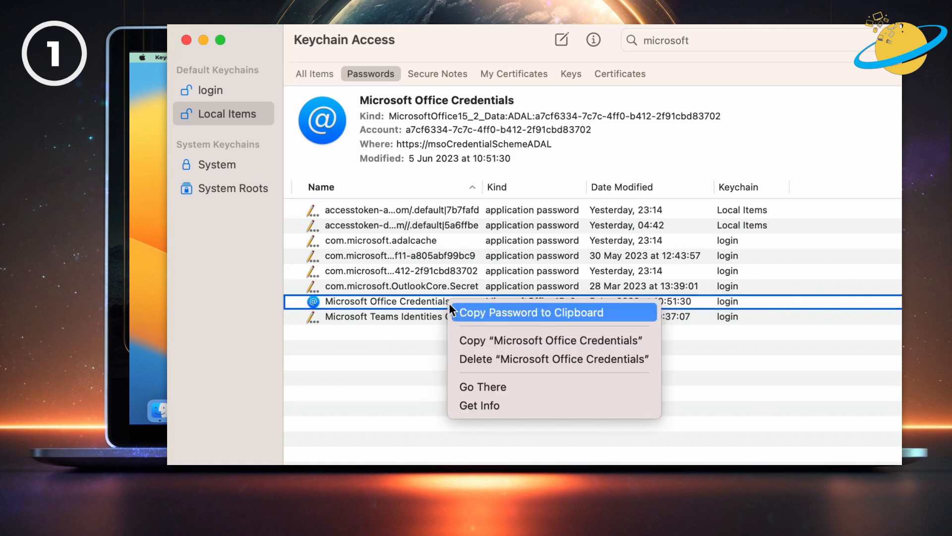
left_click(554, 358)
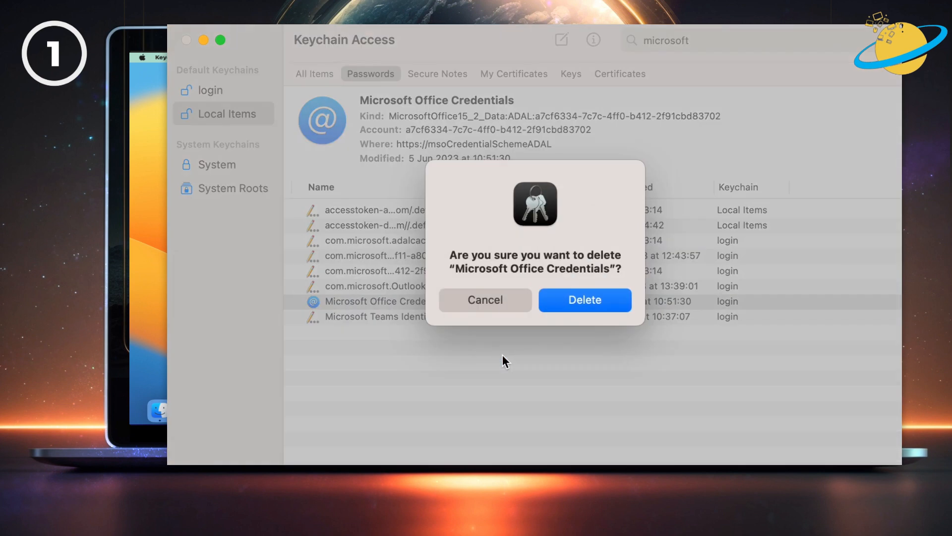
left_click(584, 299)
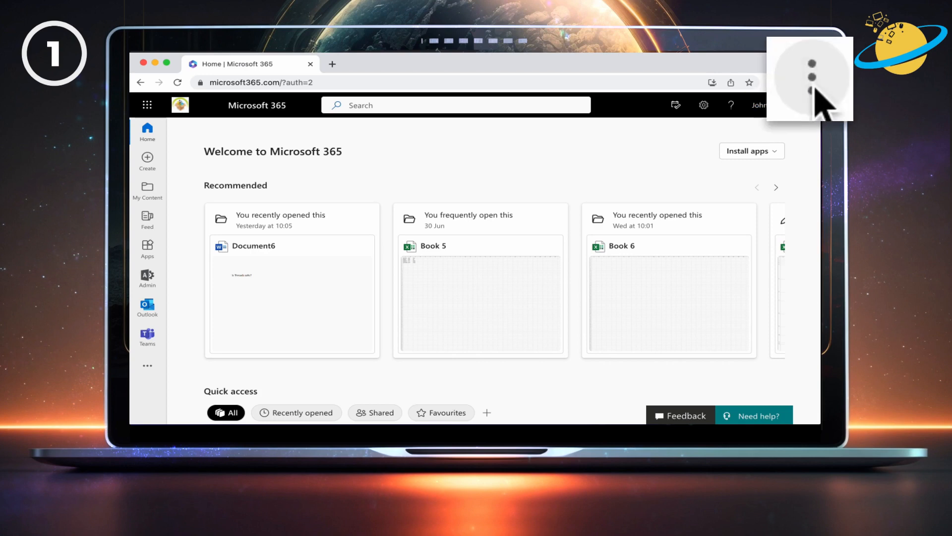
Open Chrome Settings from the main menu and go to Privacy and security.
left_click(813, 77)
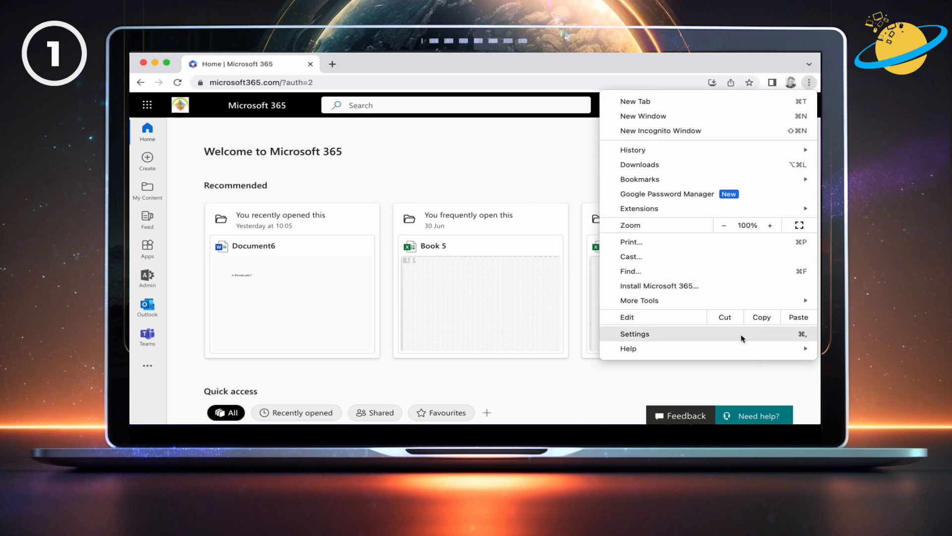
left_click(634, 334)
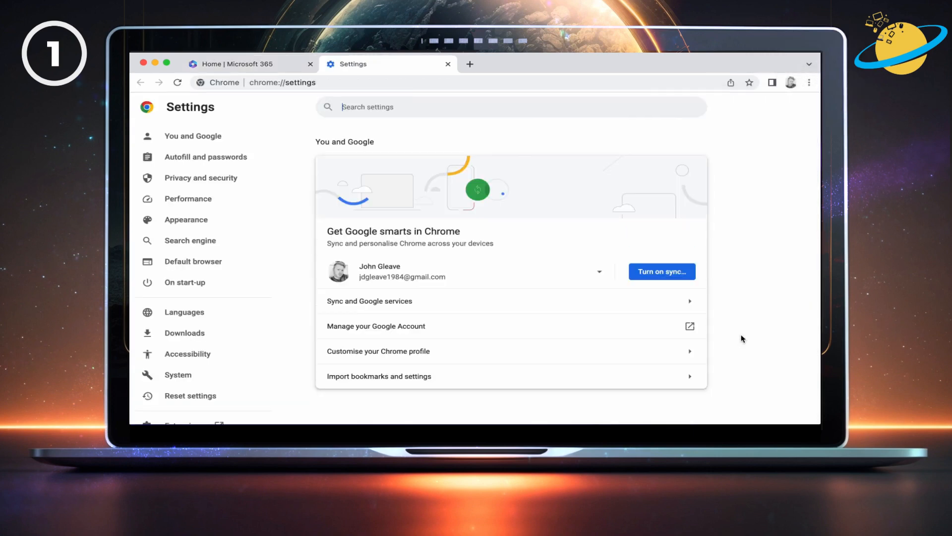
mouse_move(381, 214)
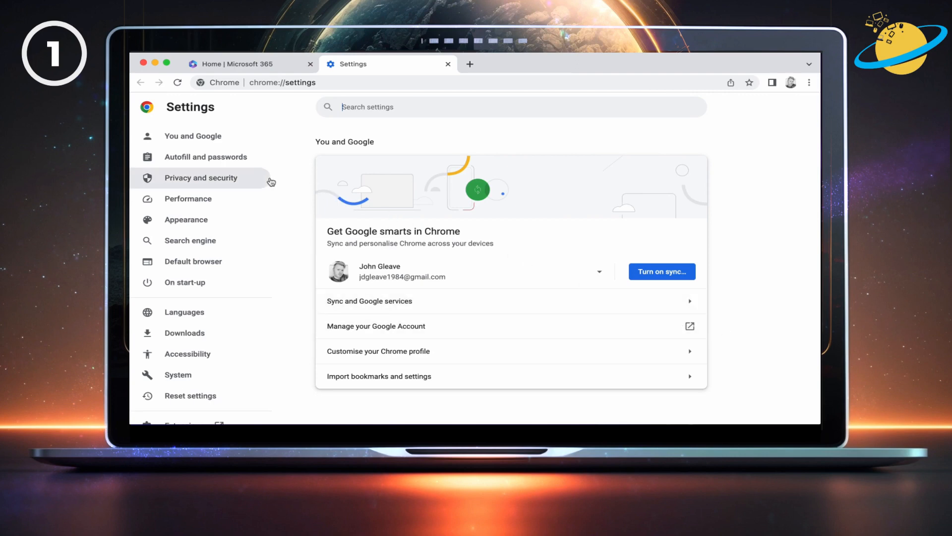
left_click(201, 178)
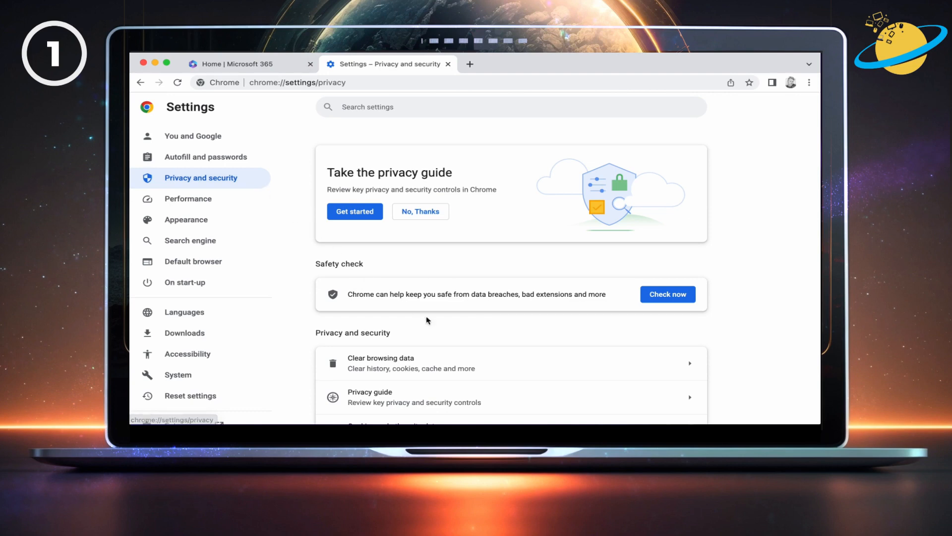
scroll("down", 3)
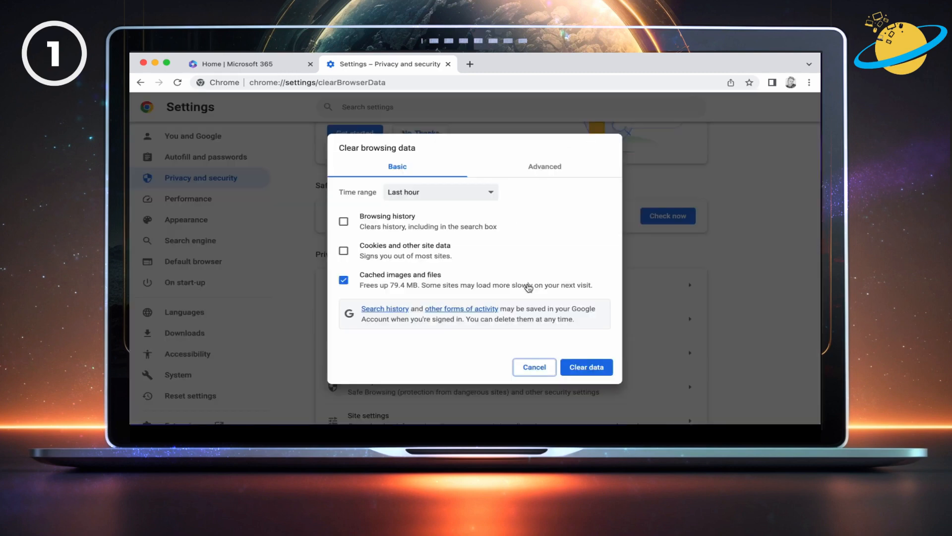
mouse_move(449, 271)
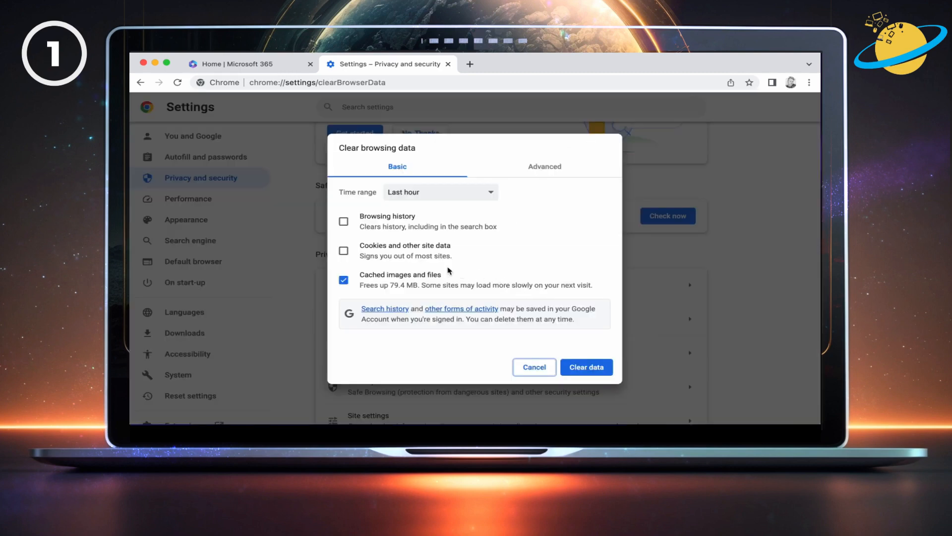
Untick cookies and clear only the last hour's cached images and files.
left_click(343, 251)
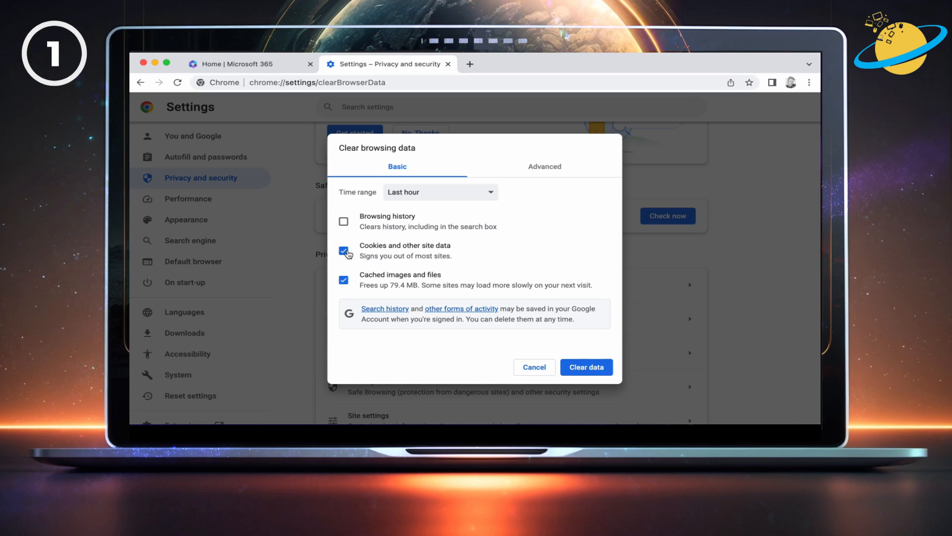
left_click(343, 251)
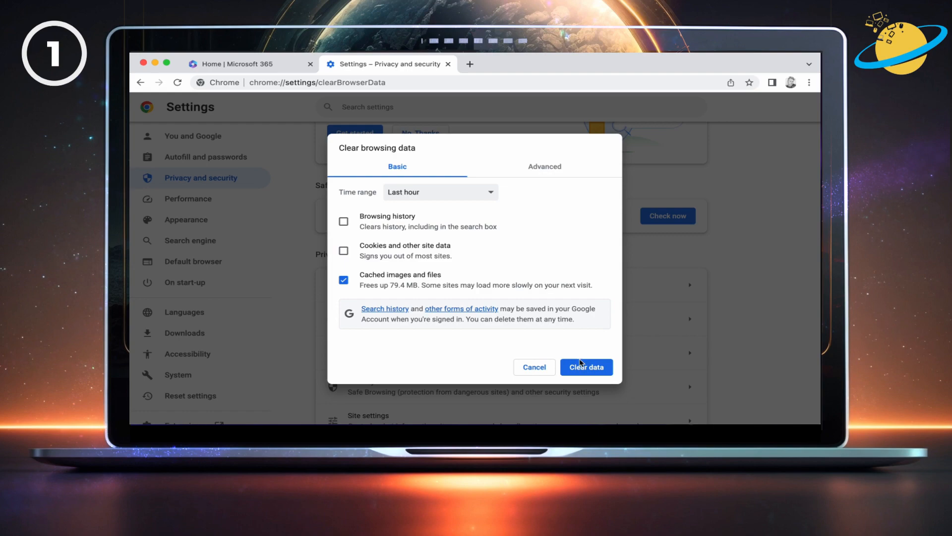
left_click(586, 367)
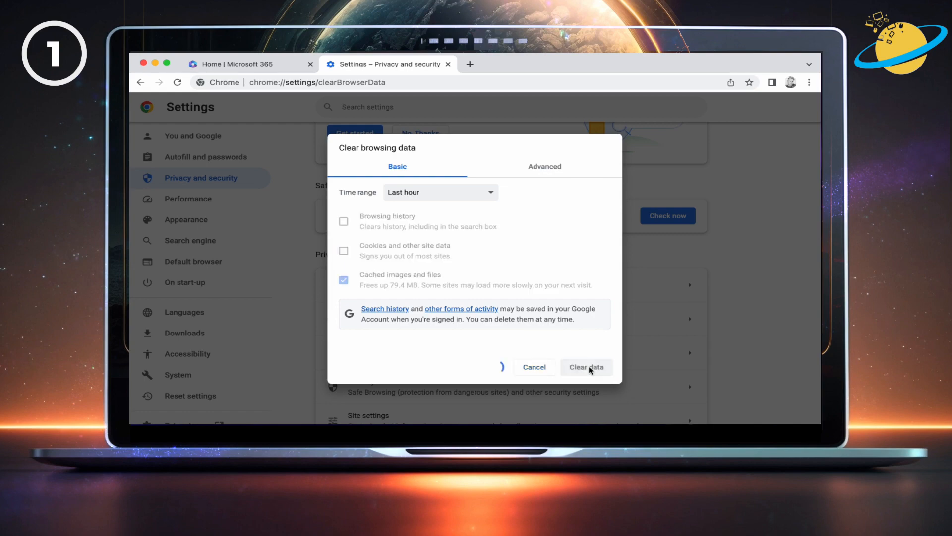
left_click(586, 367)
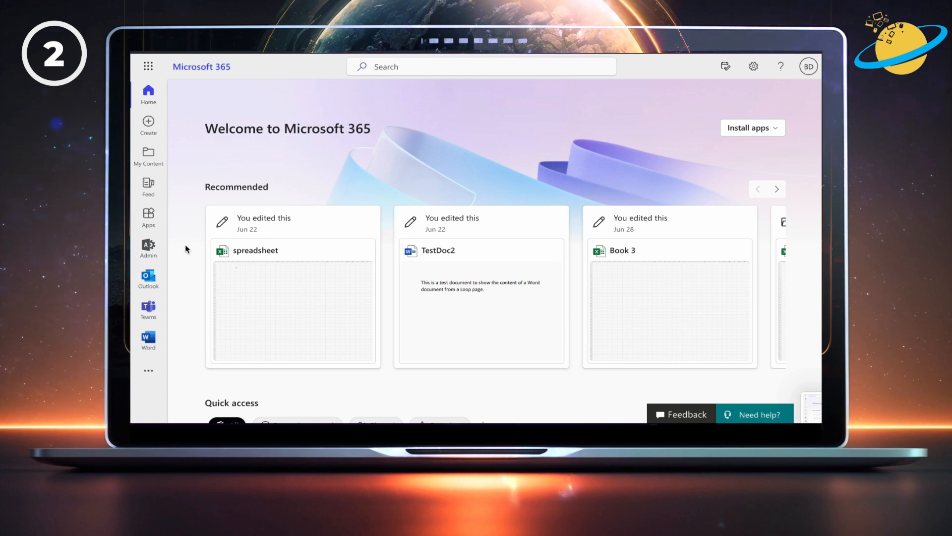
mouse_move(155, 246)
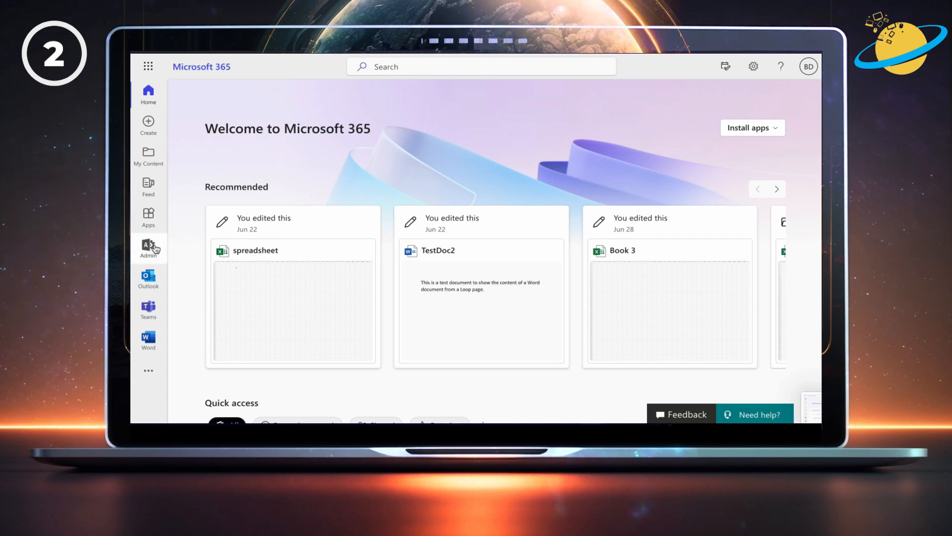
mouse_move(149, 124)
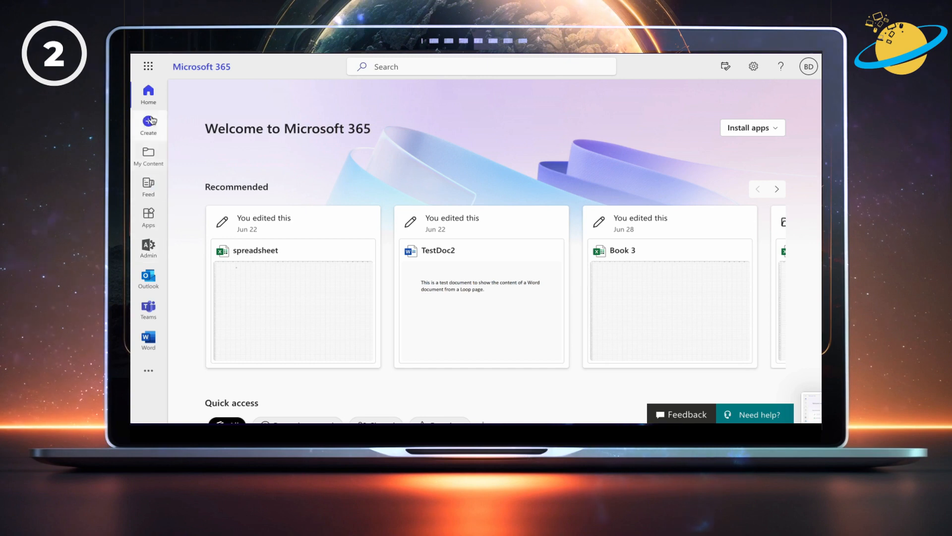
Open the Admin app from the Microsoft 365 app launcher.
left_click(147, 66)
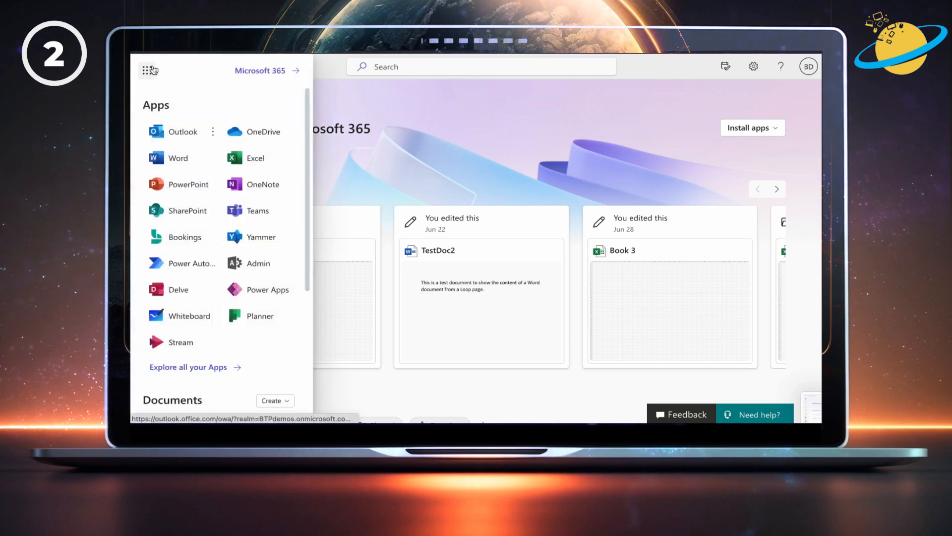
mouse_move(261, 263)
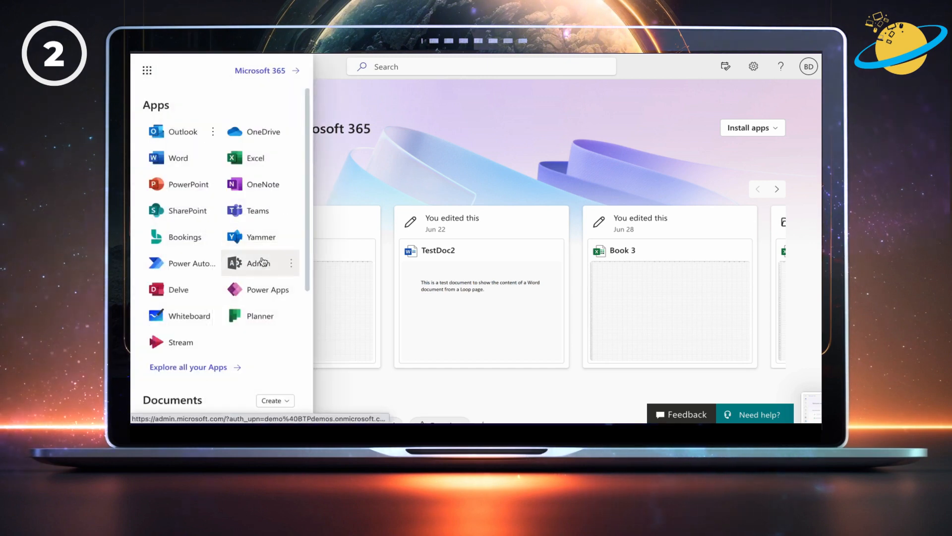
left_click(258, 263)
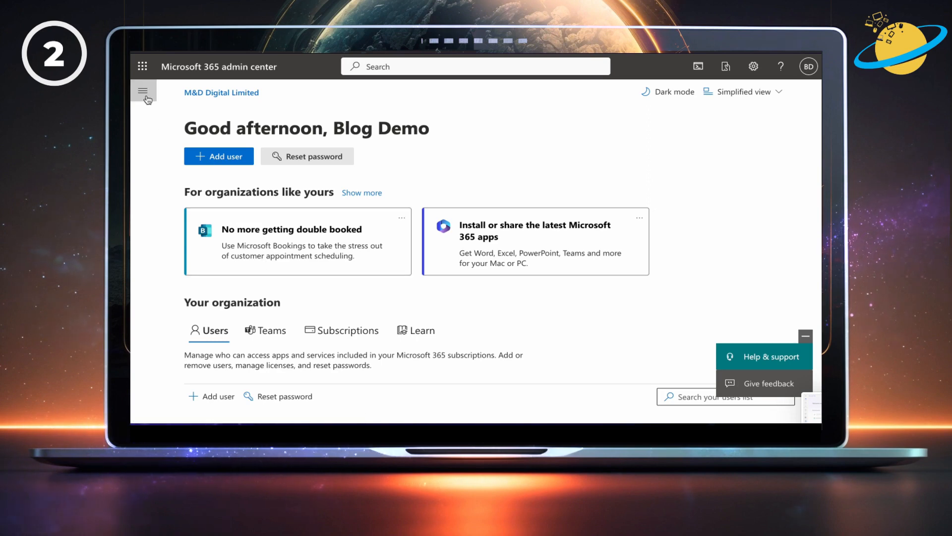
Dismiss the Purchase services notice and open Azure Active Directory under Admin centers.
left_click(144, 90)
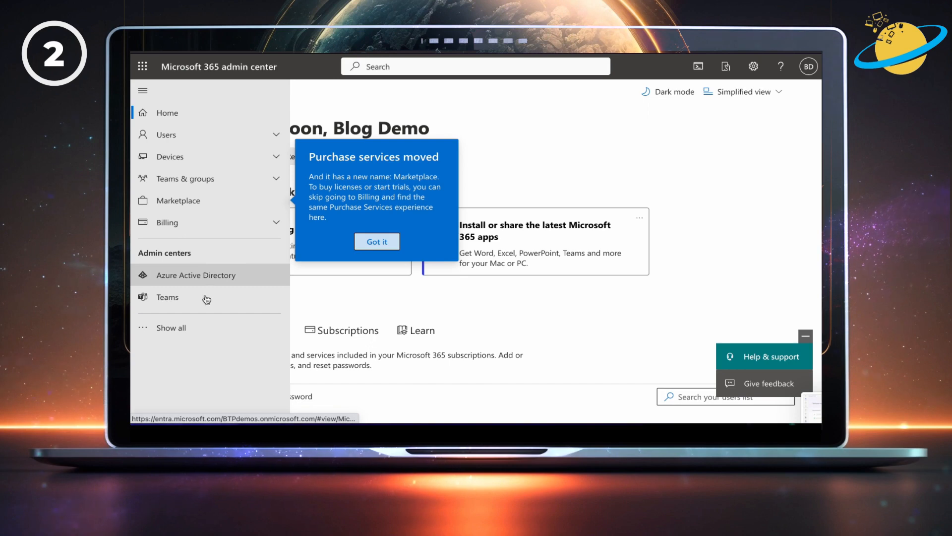
left_click(376, 241)
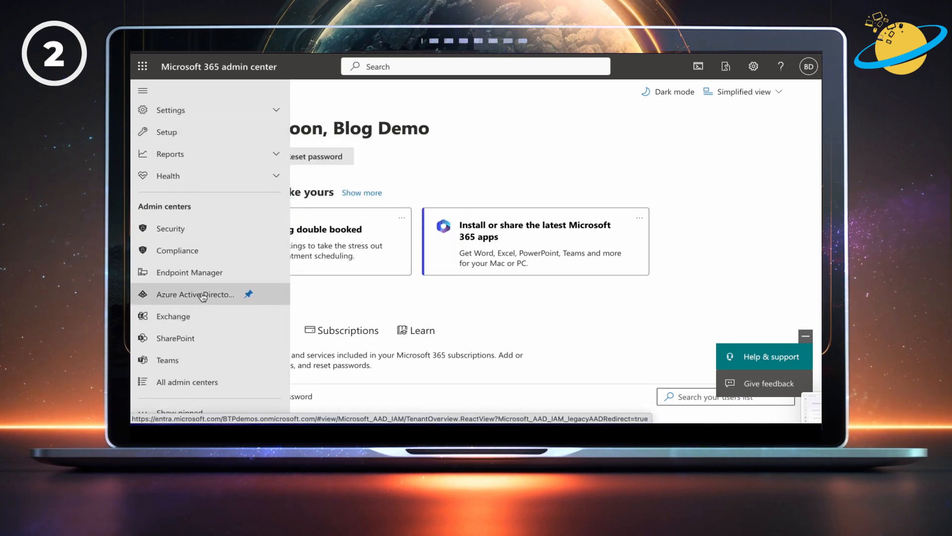
left_click(195, 294)
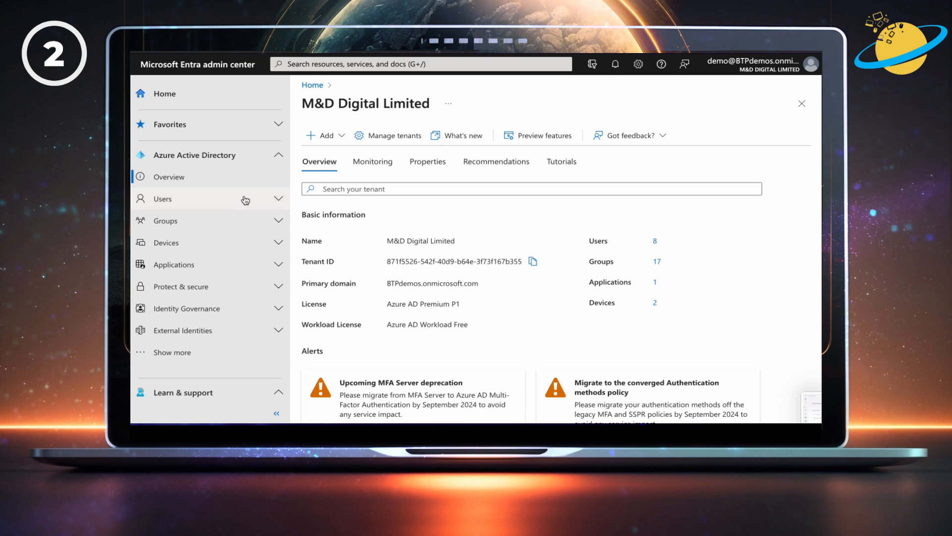
Open the Blog Demo user's profile from Users > All users.
left_click(162, 199)
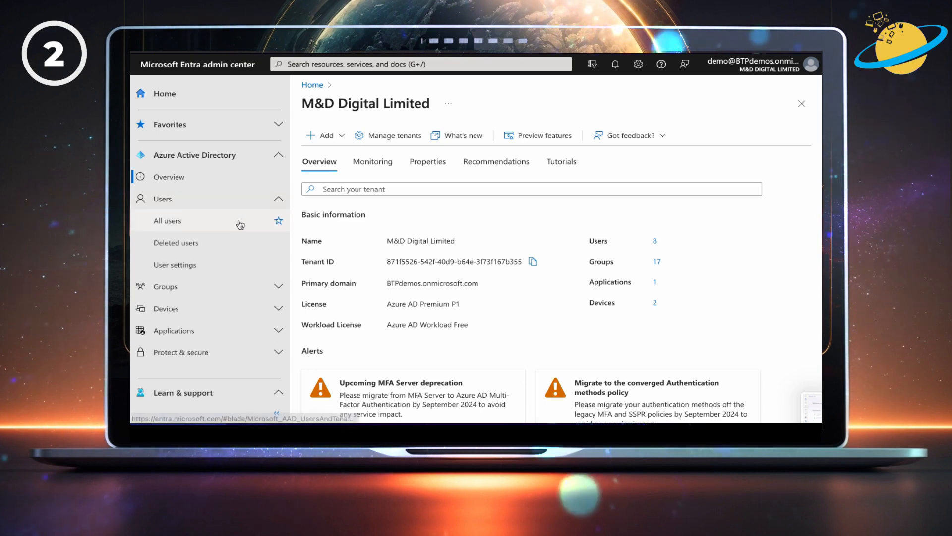
left_click(167, 221)
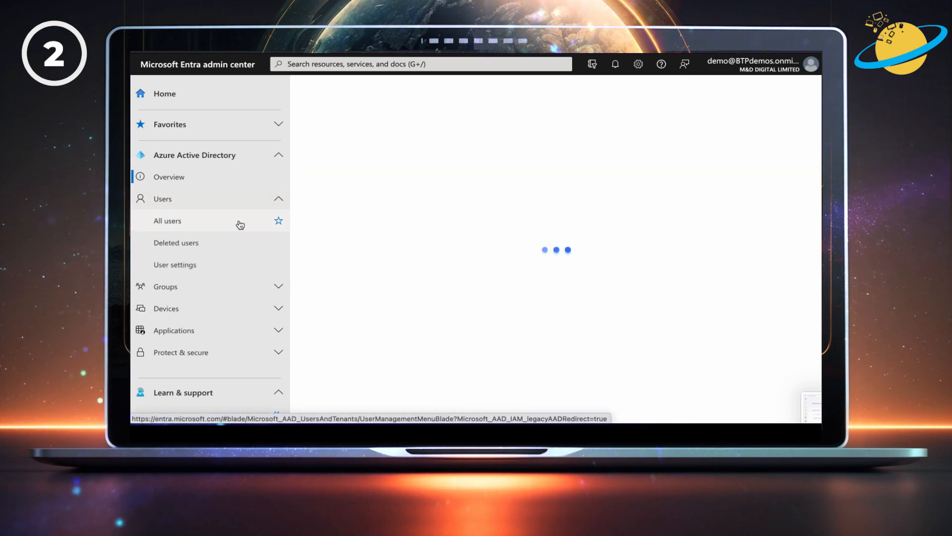
left_click(167, 221)
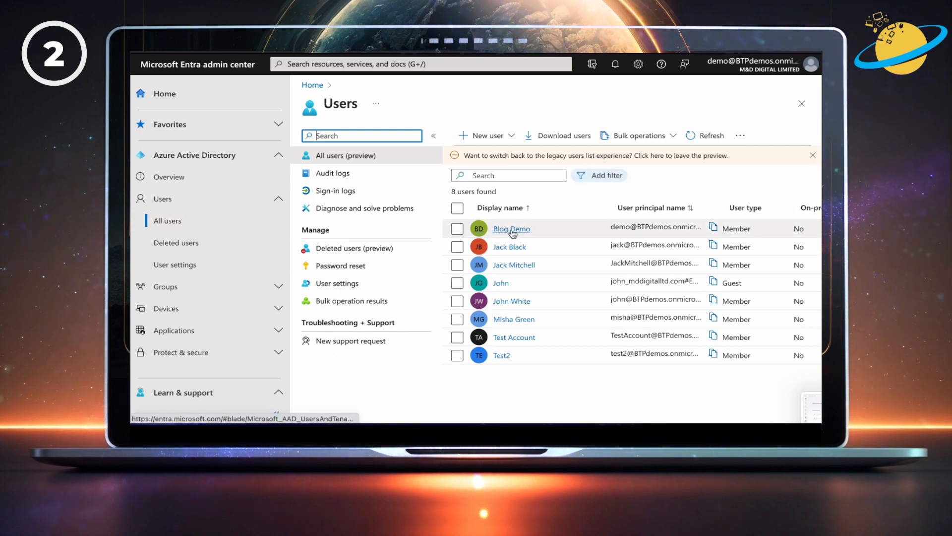
left_click(511, 228)
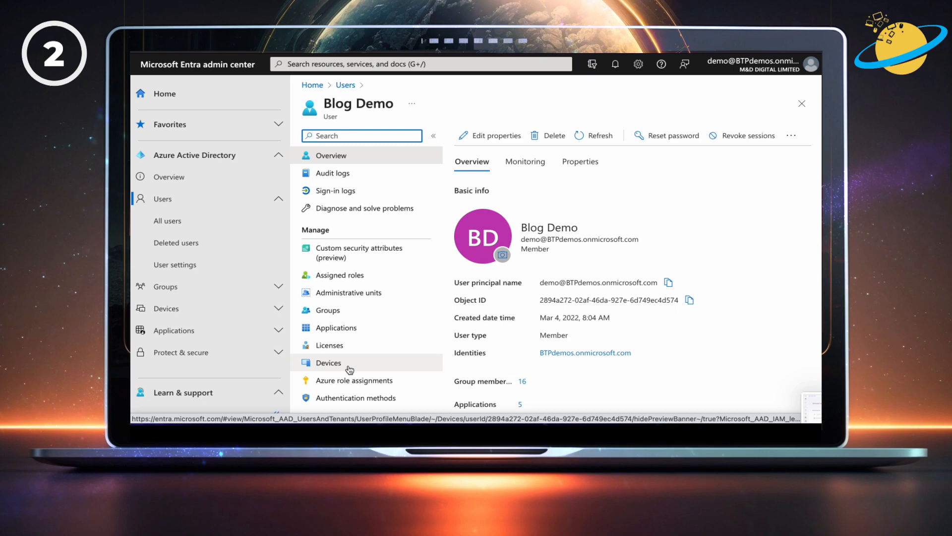
From Blog Demo's Devices list, enable the disabled device DESKTOP-F8R51SH and confirm.
left_click(328, 363)
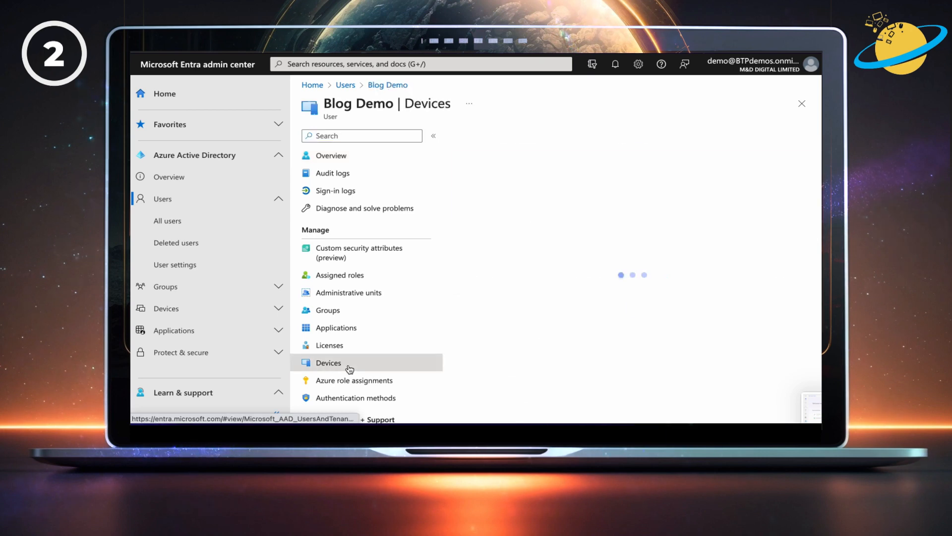
left_click(329, 363)
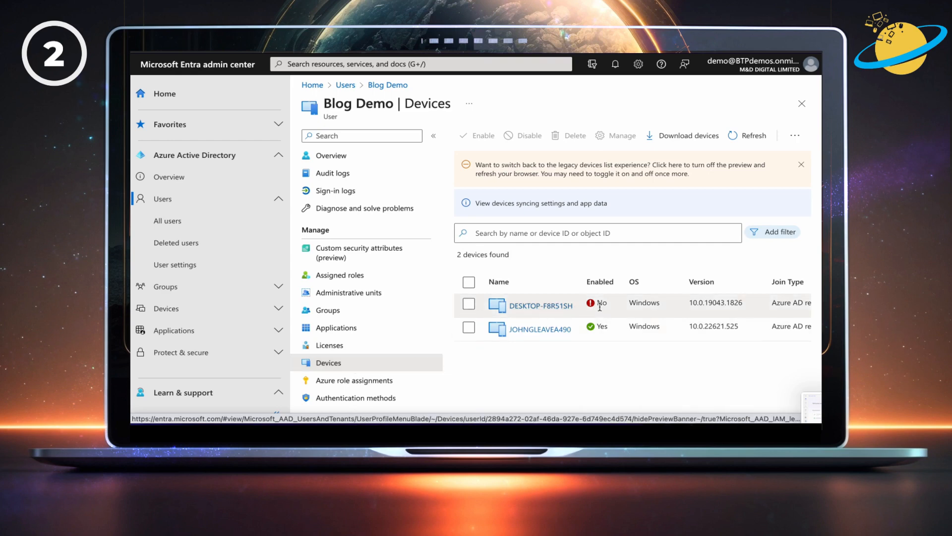
left_click(469, 305)
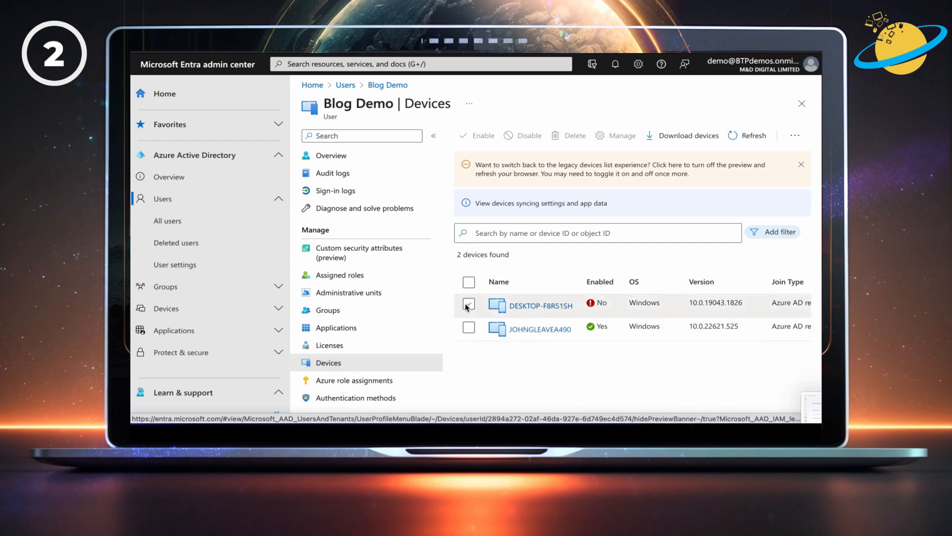
left_click(469, 306)
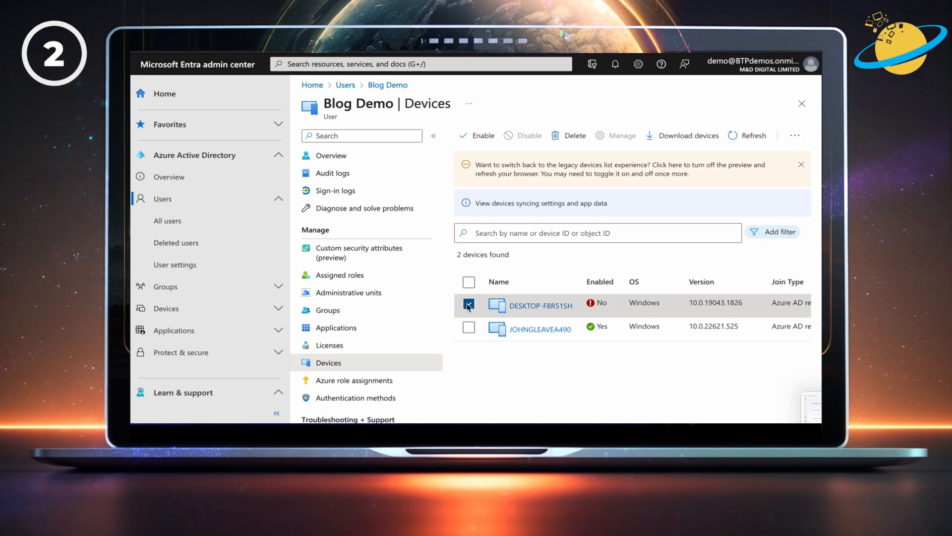
left_click(483, 136)
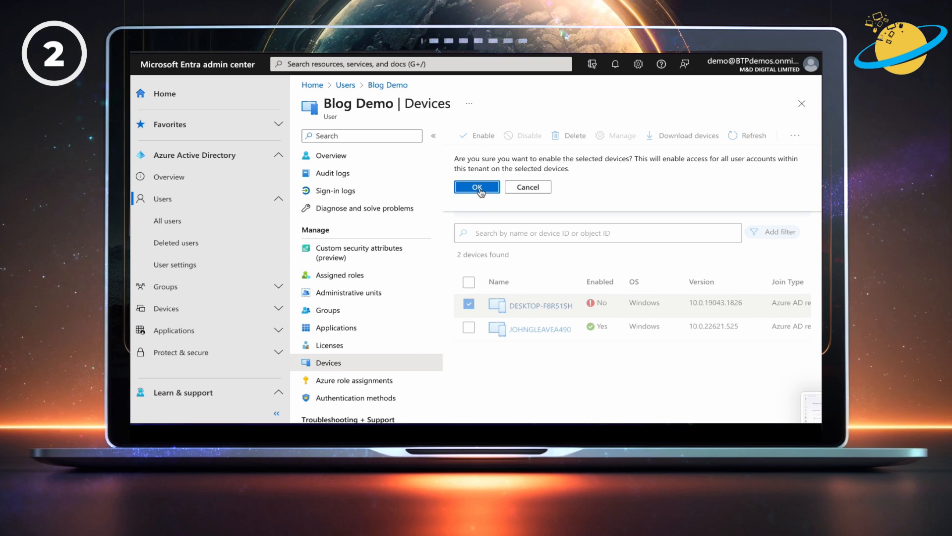
left_click(477, 187)
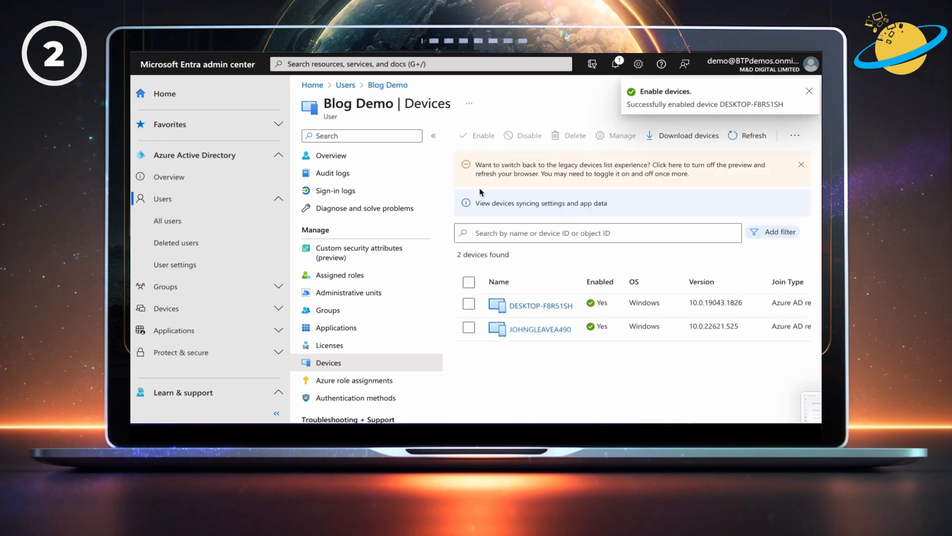
left_click(809, 91)
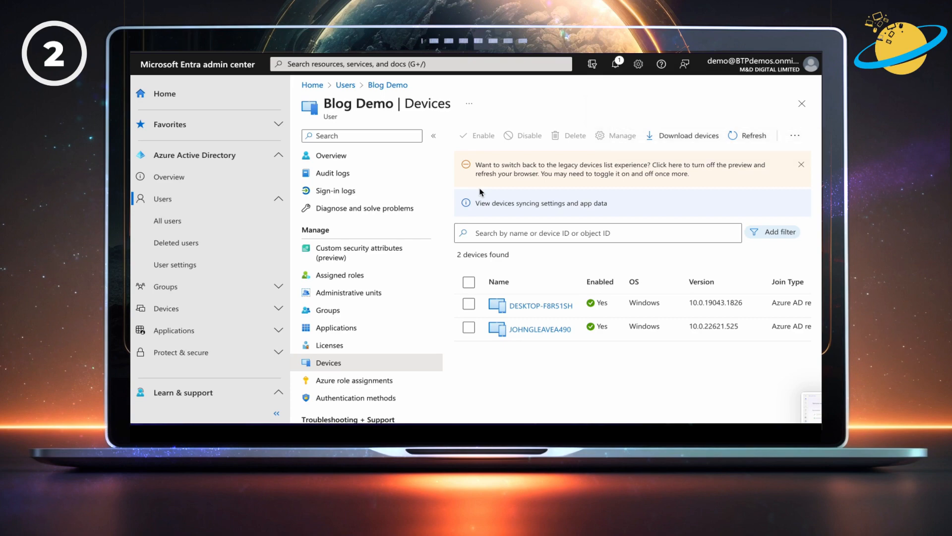